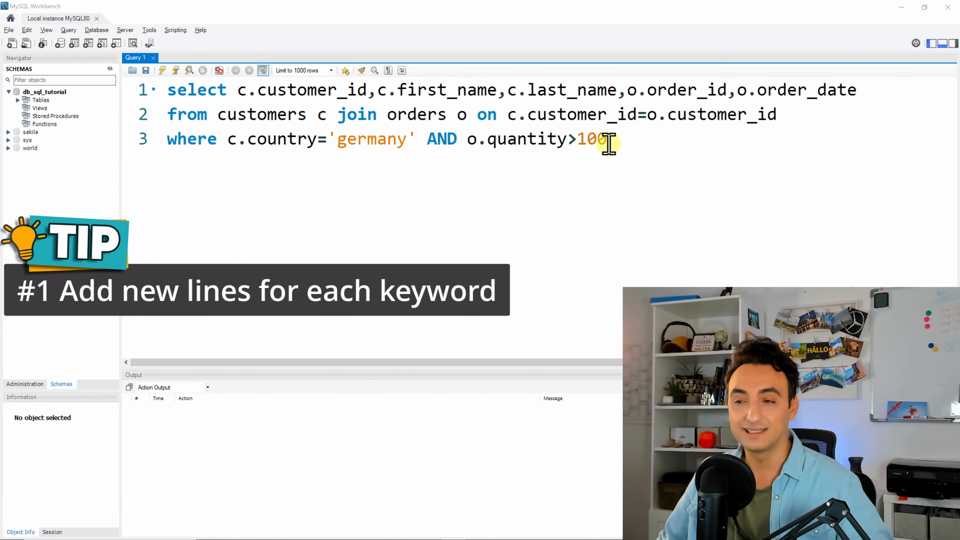
{"action": "mouse_move", "coordinate": [240, 90]}
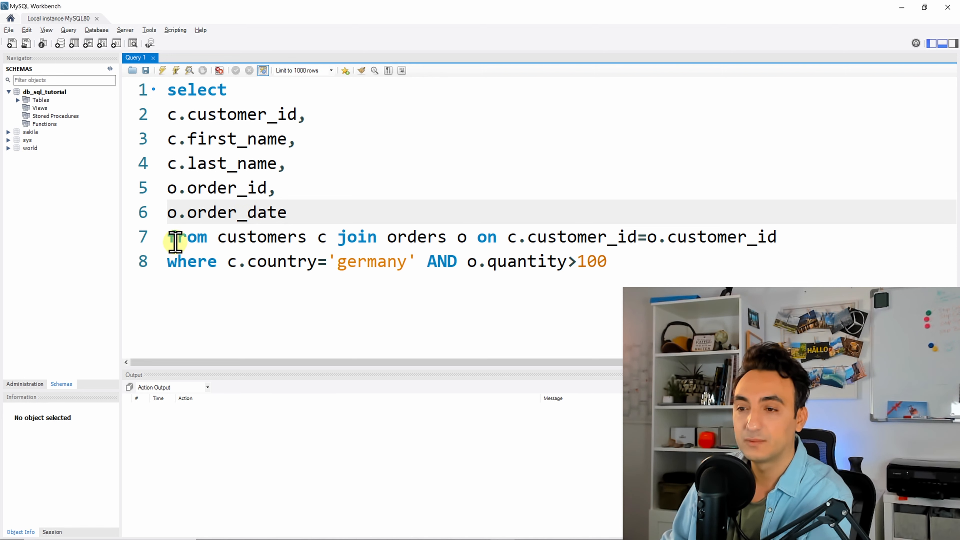
{"action": "mouse_move", "coordinate": [303, 245]}
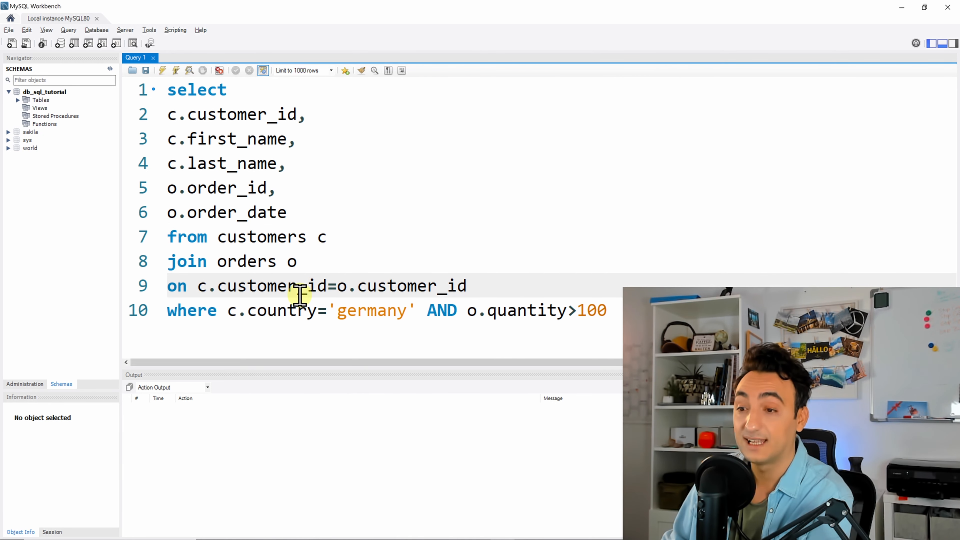
{"action": "mouse_move", "coordinate": [423, 310]}
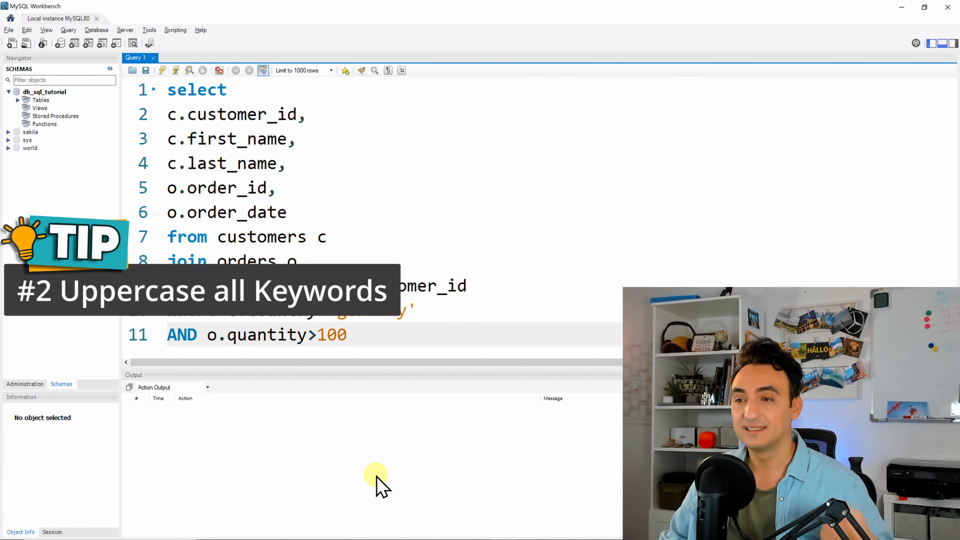
Step: Select the lowercase keyword 'select' to retype it as uppercase SELECT
{"action": "double_click", "coordinate": [196, 90]}
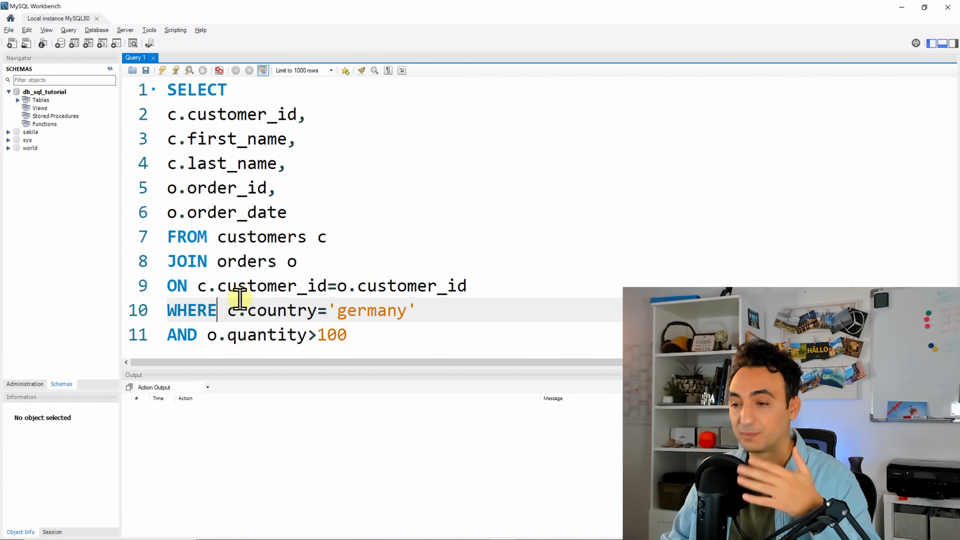
{"action": "mouse_move", "coordinate": [288, 335]}
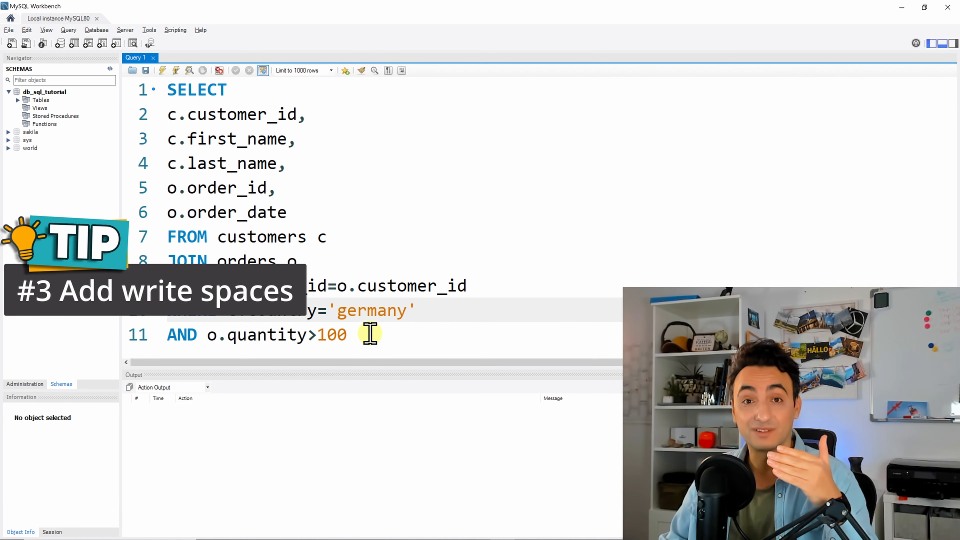
{"action": "mouse_move", "coordinate": [297, 352]}
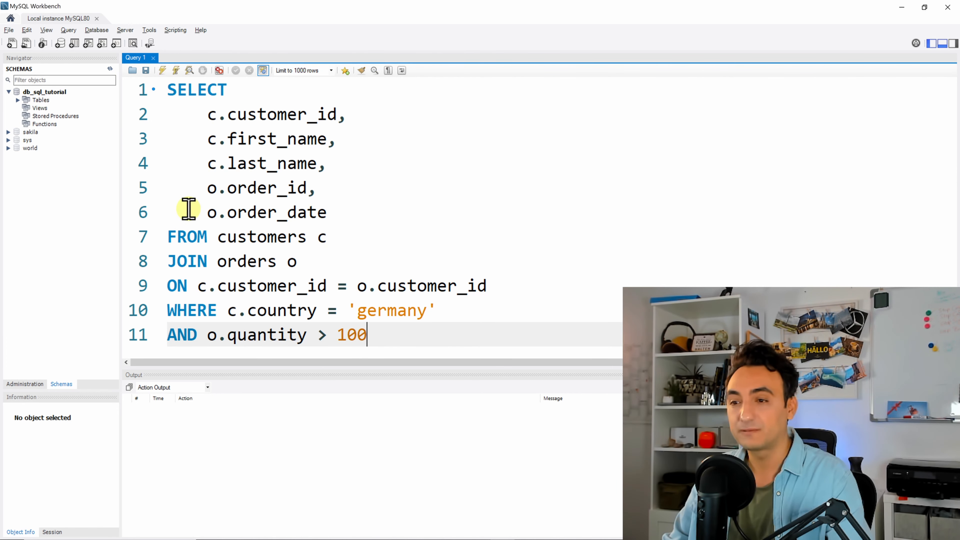
{"action": "mouse_move", "coordinate": [188, 310]}
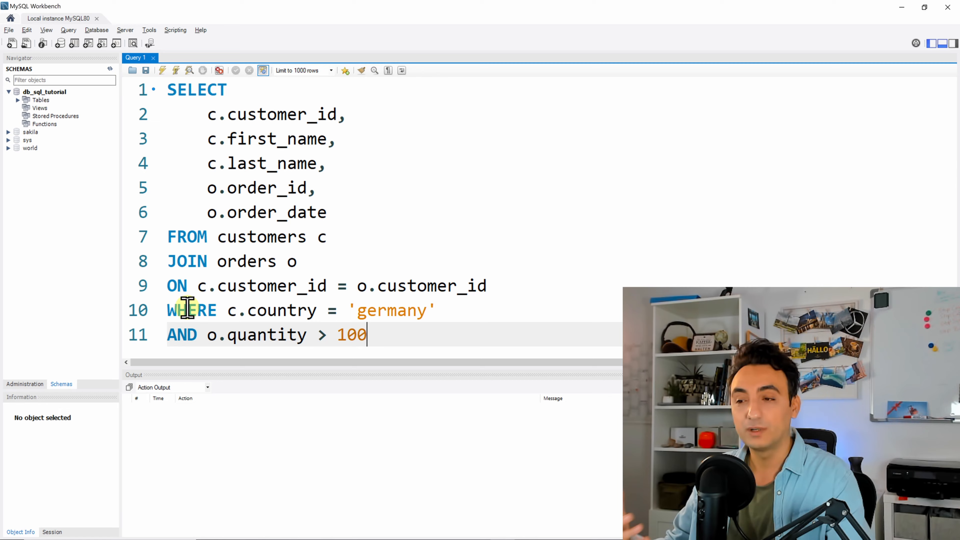